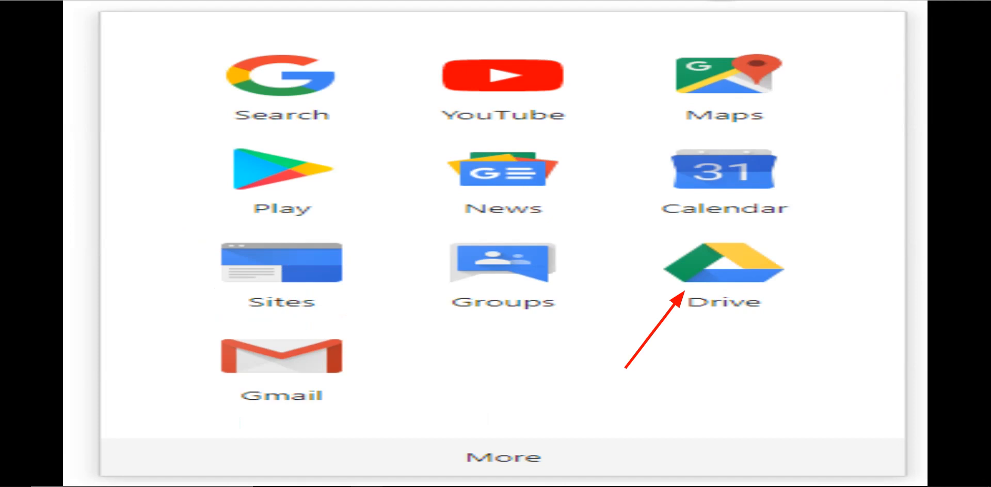
From Google Drive, create a new blank Google Sheets spreadsheet
click(724, 262)
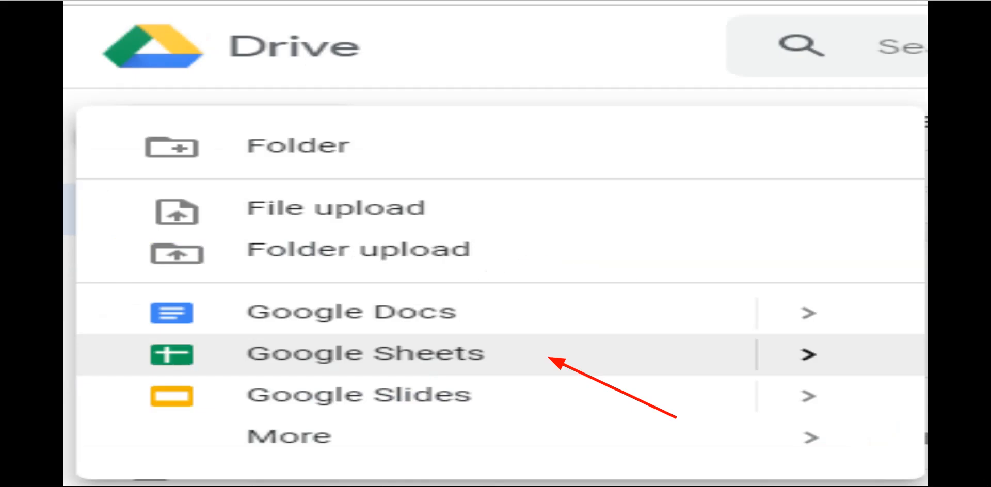
click(365, 353)
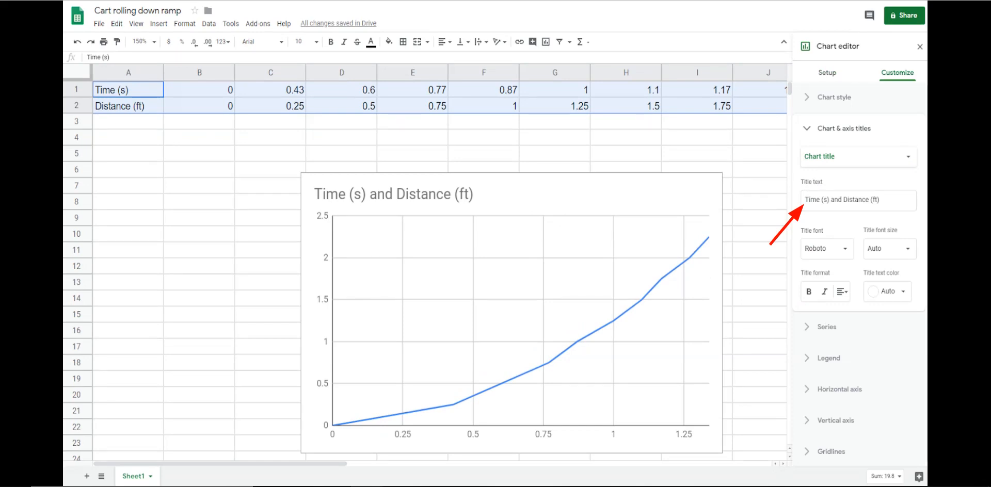
Bring up the chart title setting, currently 'Time (s) and Distance (ft)', for editing
click(919, 46)
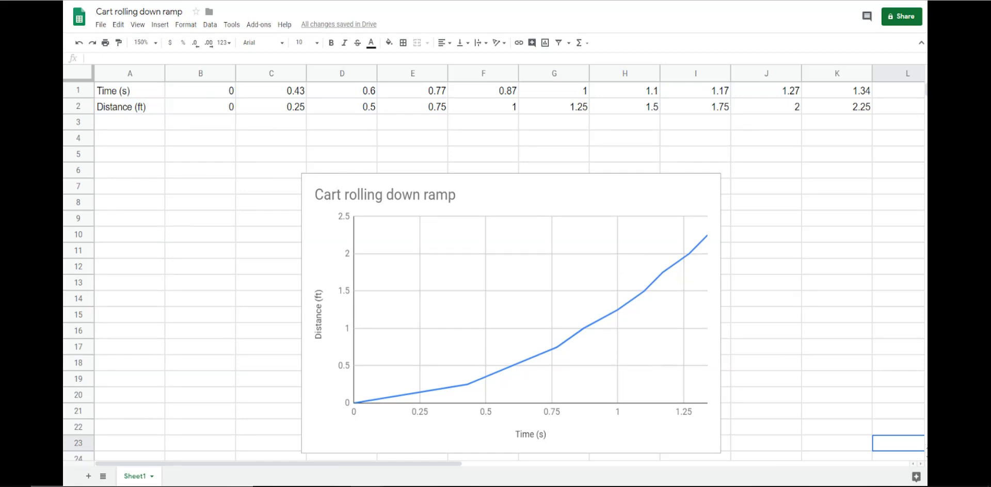